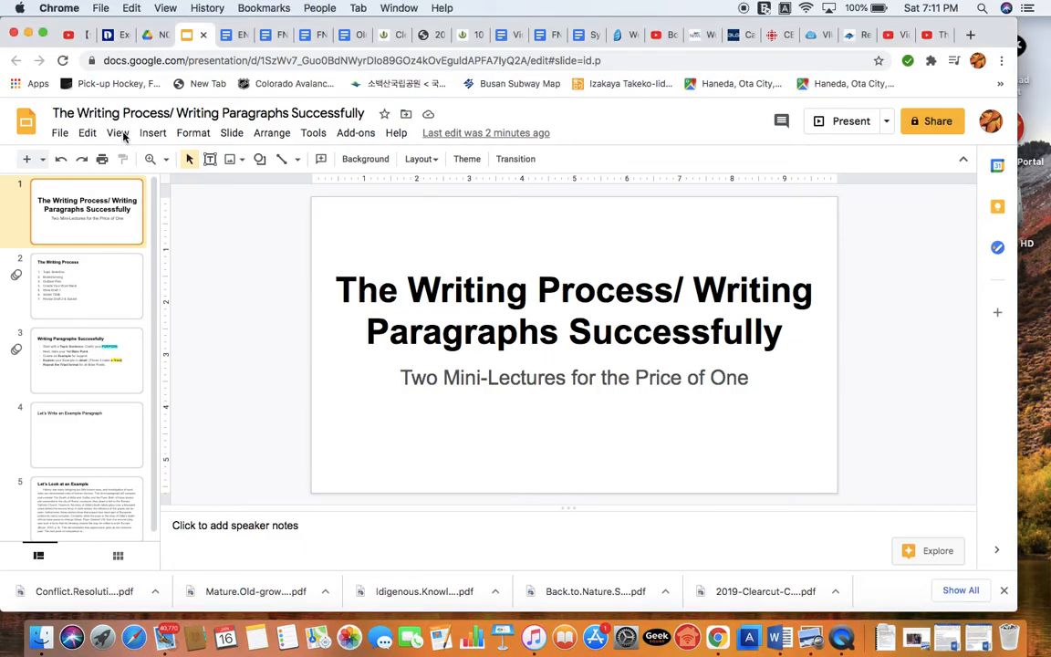
Open the View menu of 'The Writing Process' deck to reach the Present option.
left_click(117, 133)
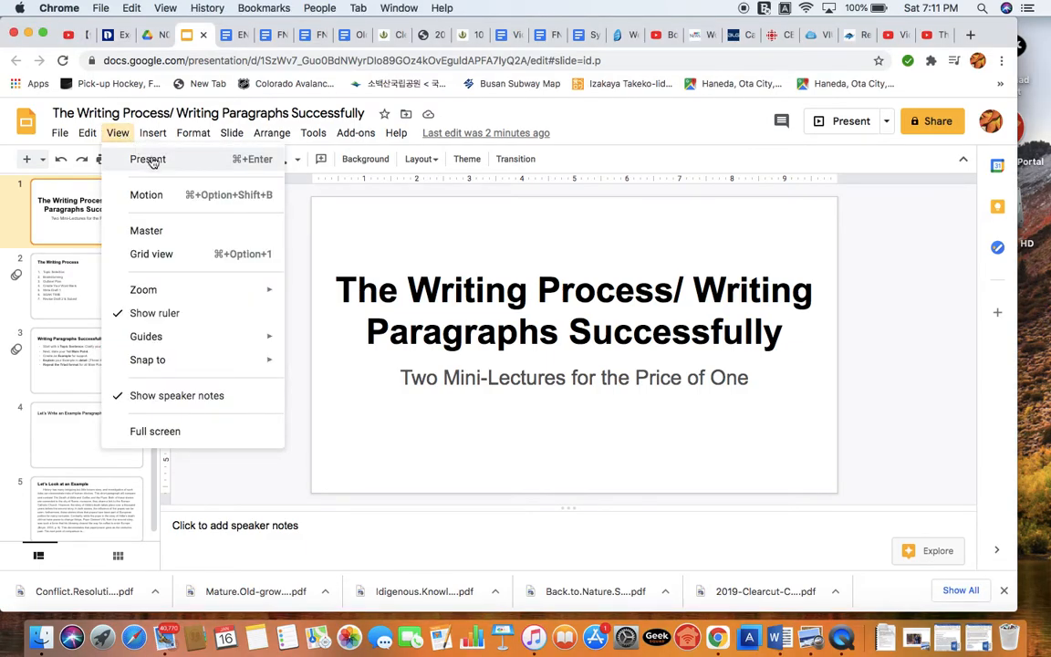